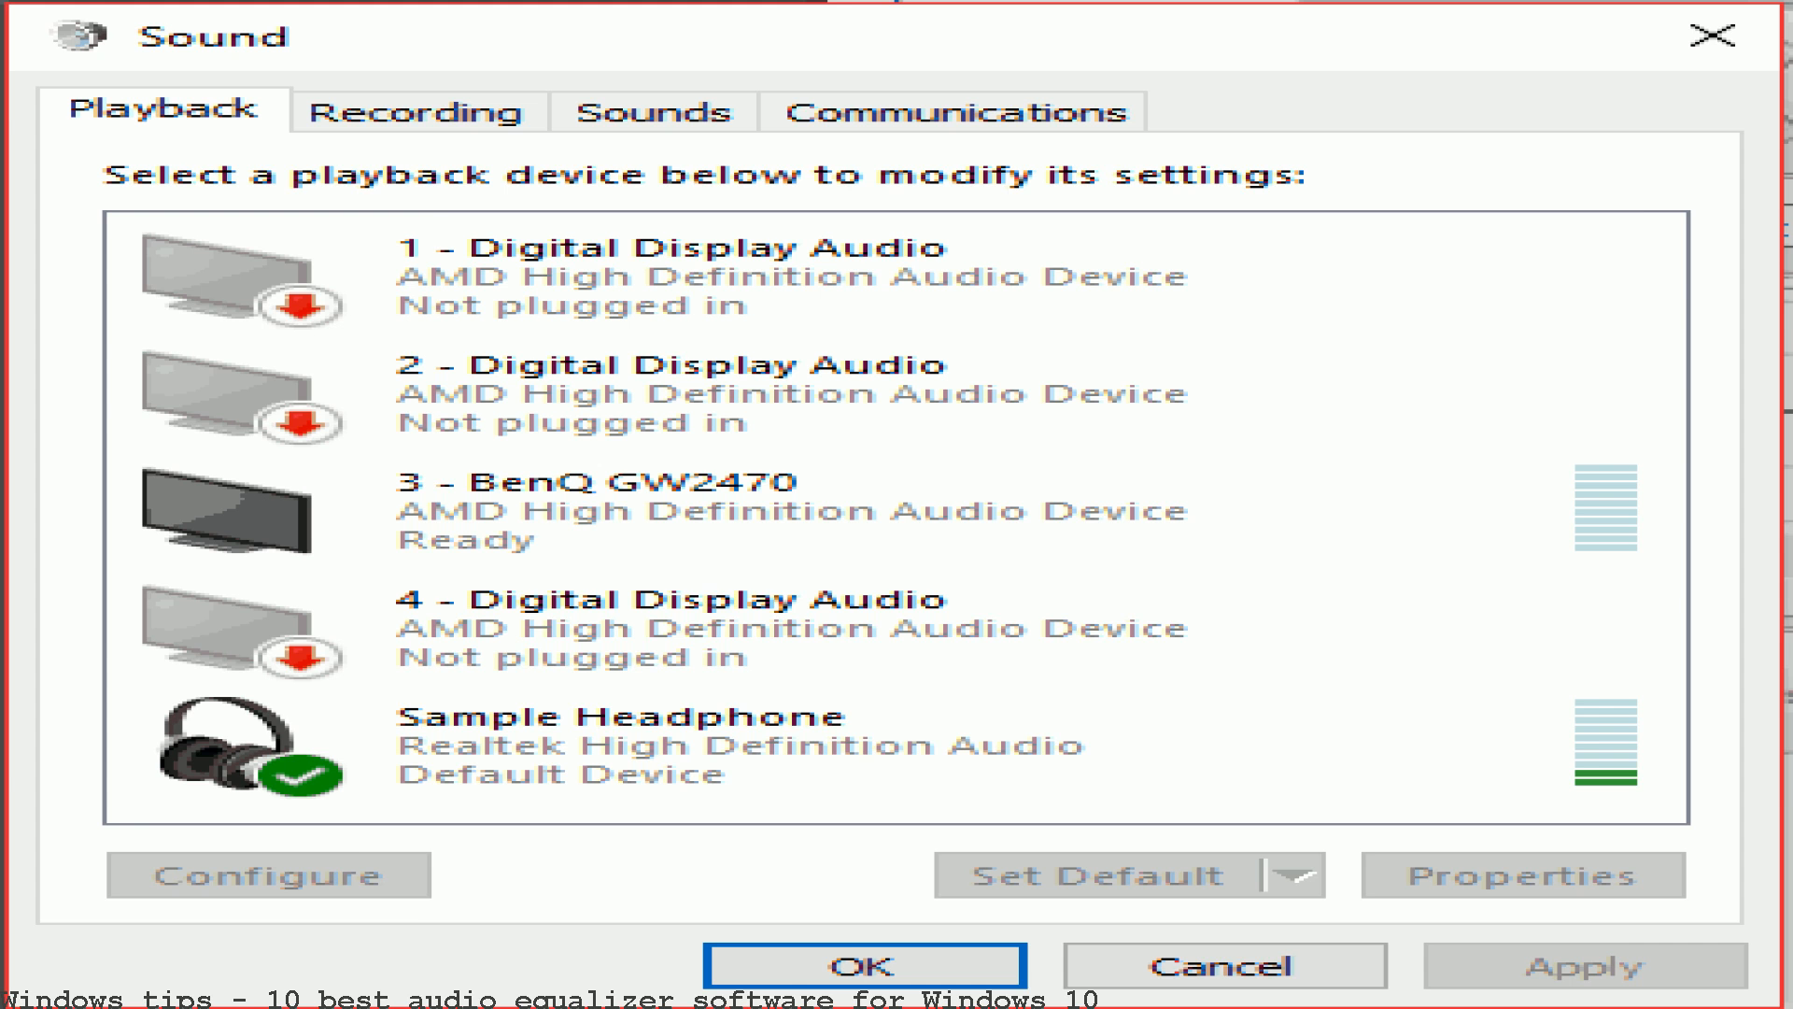
# Switch from the Sound dialog's playback device list to the Graphic Equalizer Studio 2005 window
pyautogui.click(862, 964)
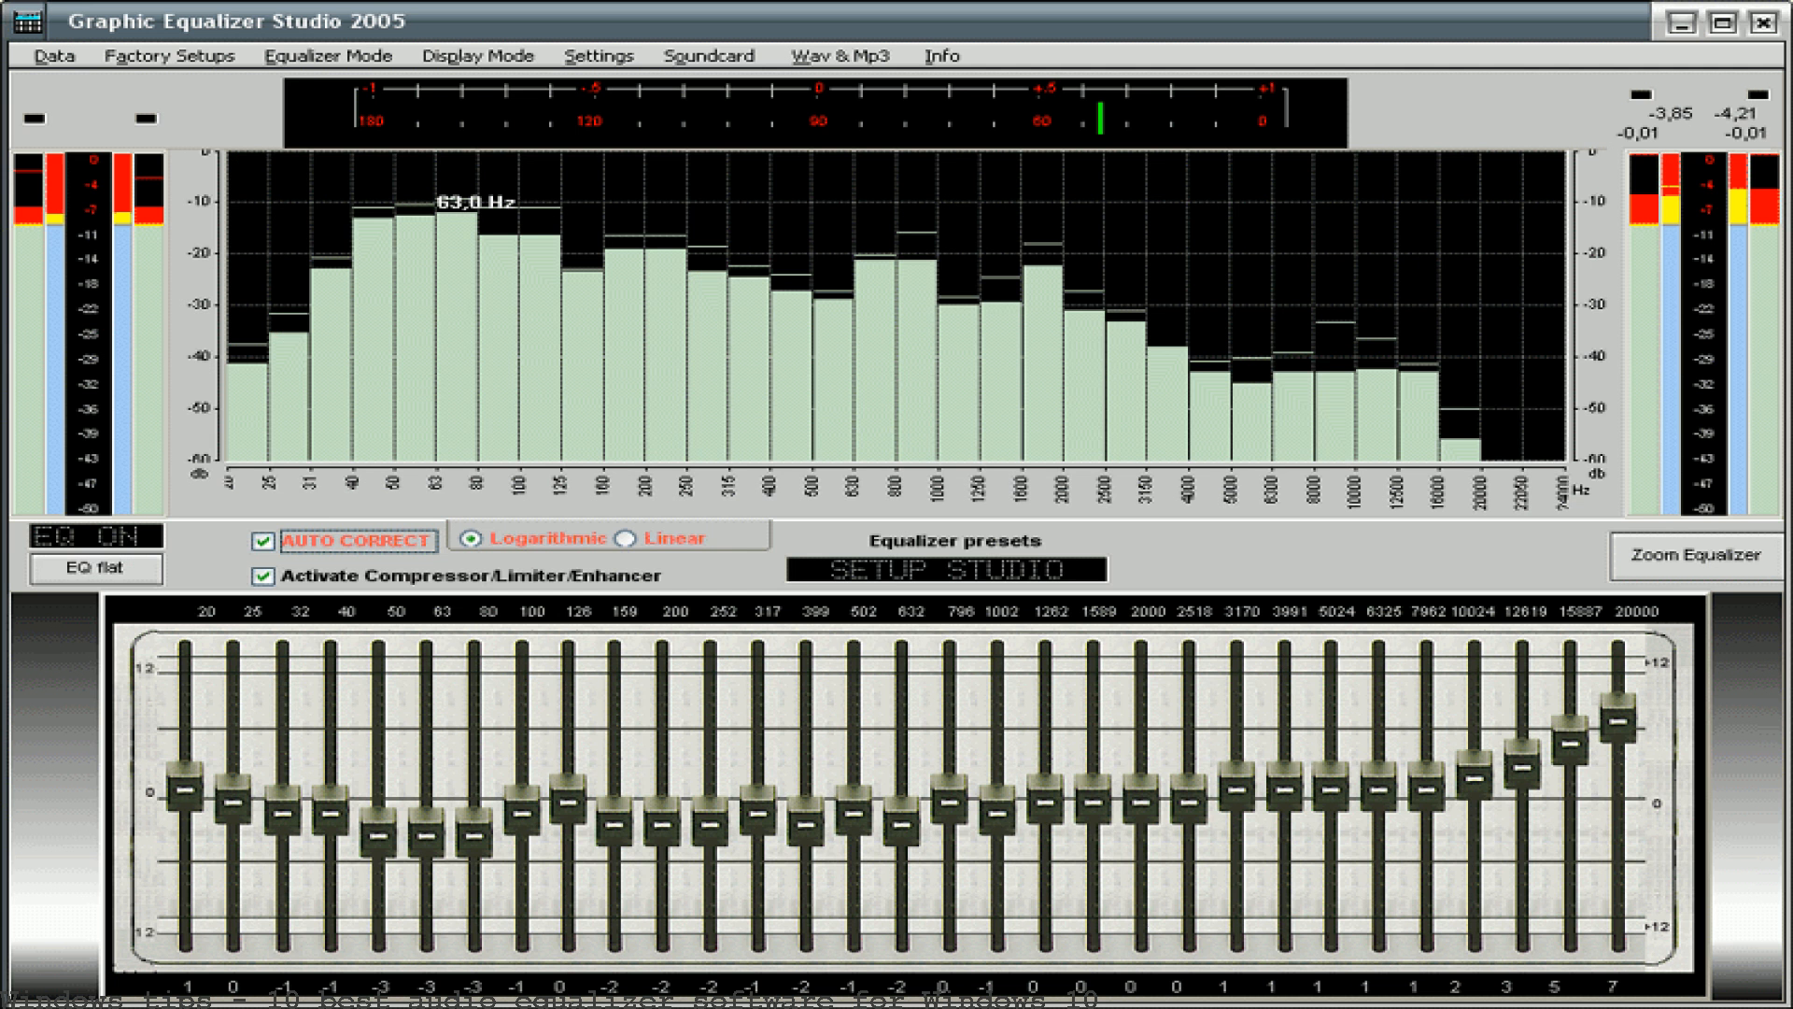